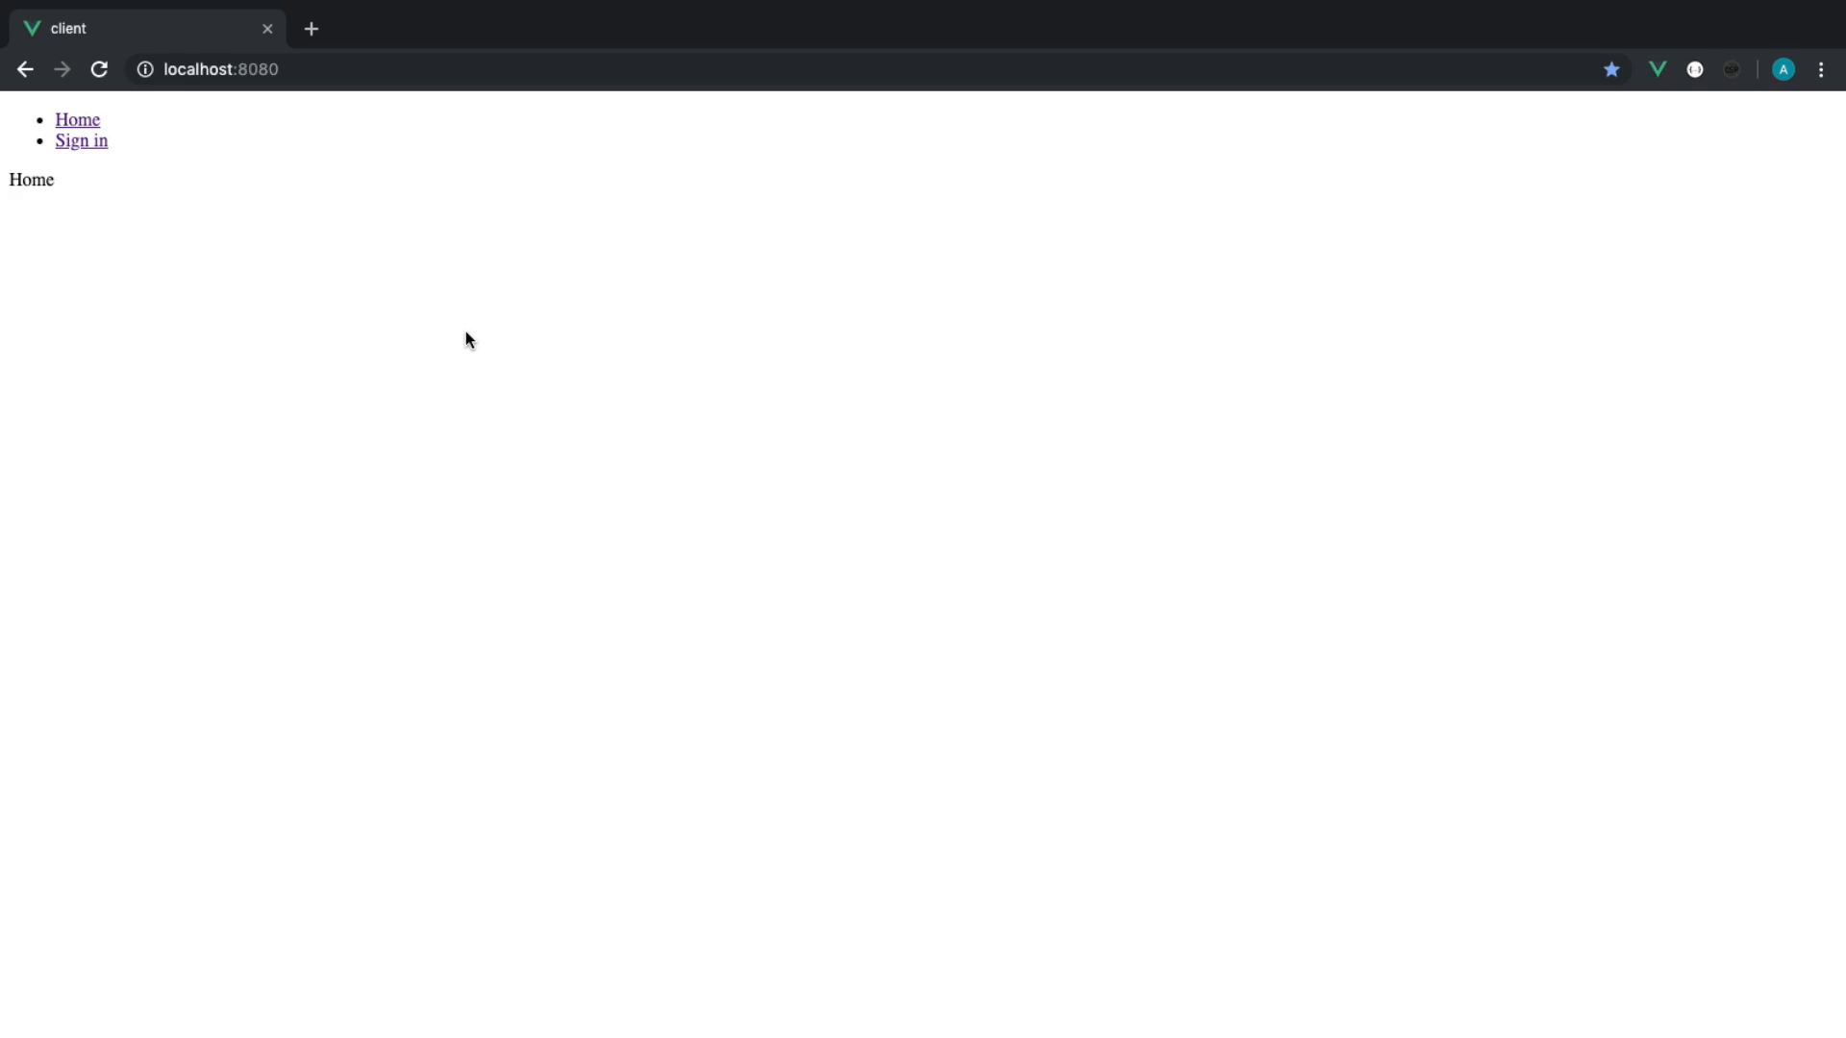
Step: Go to the Vue app's sign-in page from the navigation
{"action": "left_click", "coordinate": [81, 140]}
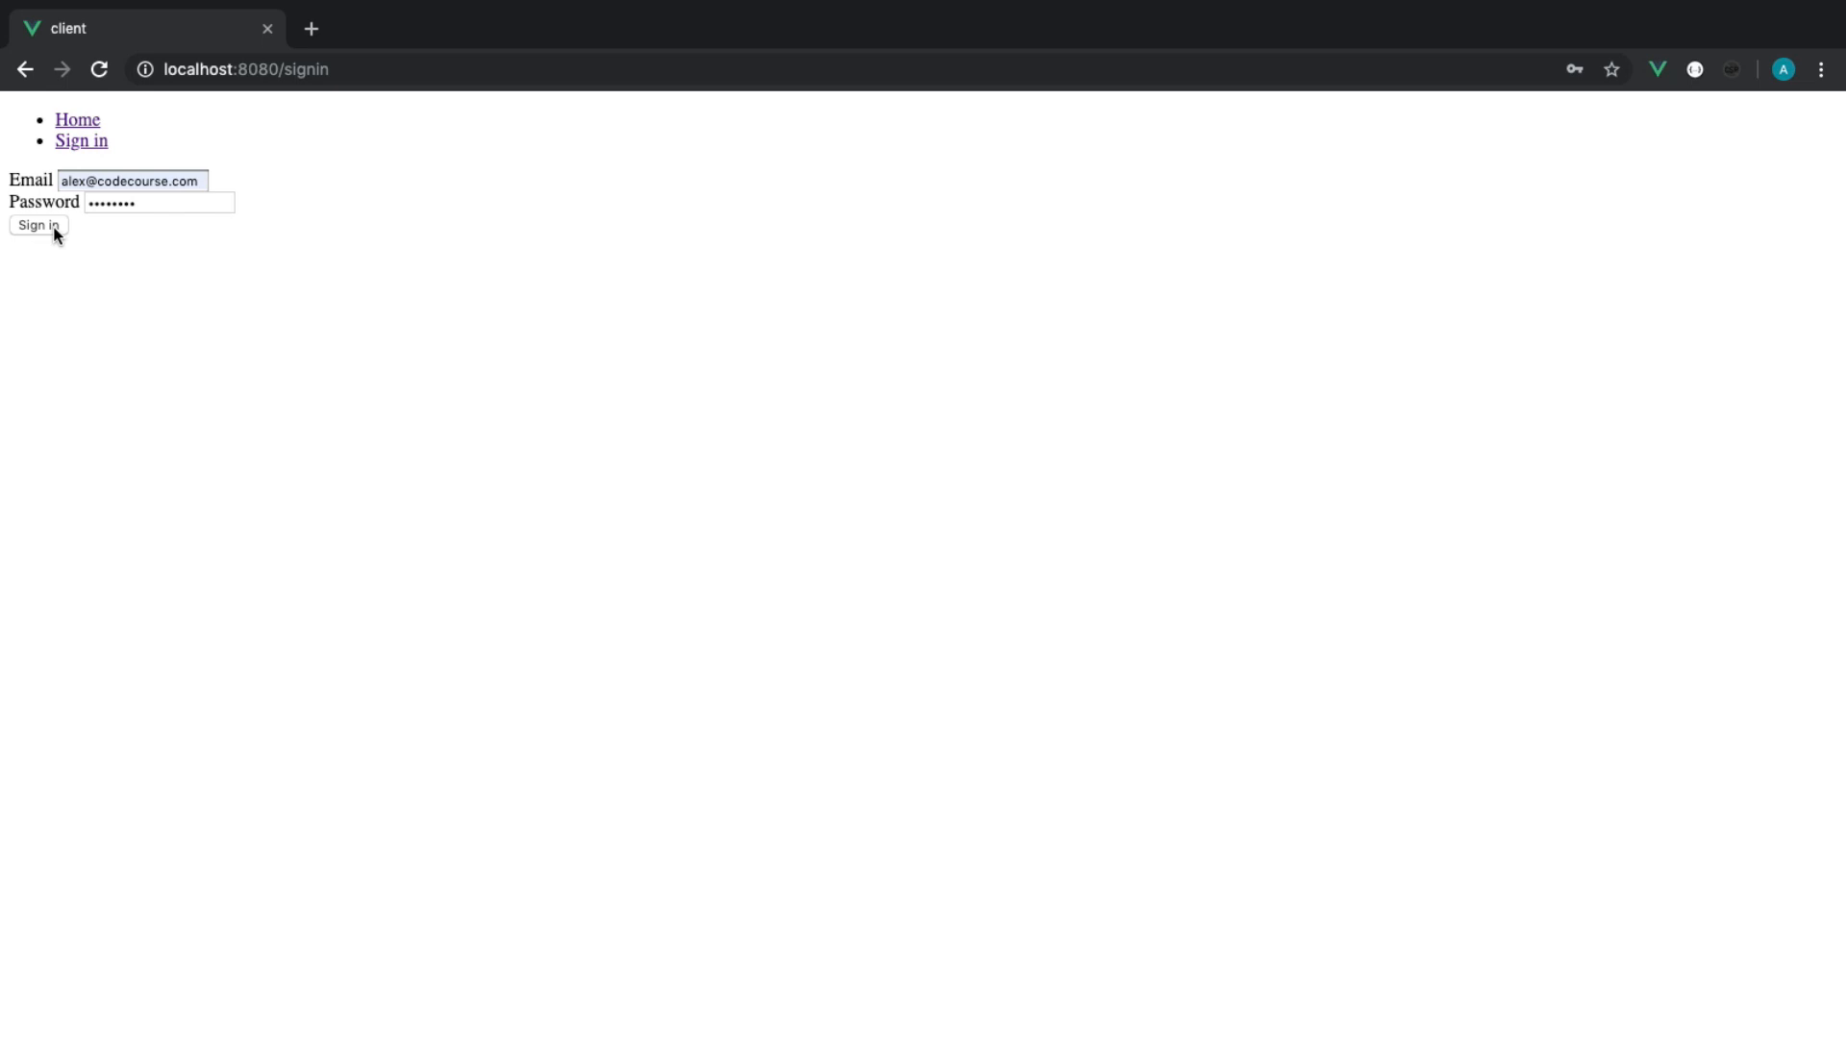
Step: Submit the credentials to reach the dashboard, then sign out
{"action": "left_click", "coordinate": [38, 227]}
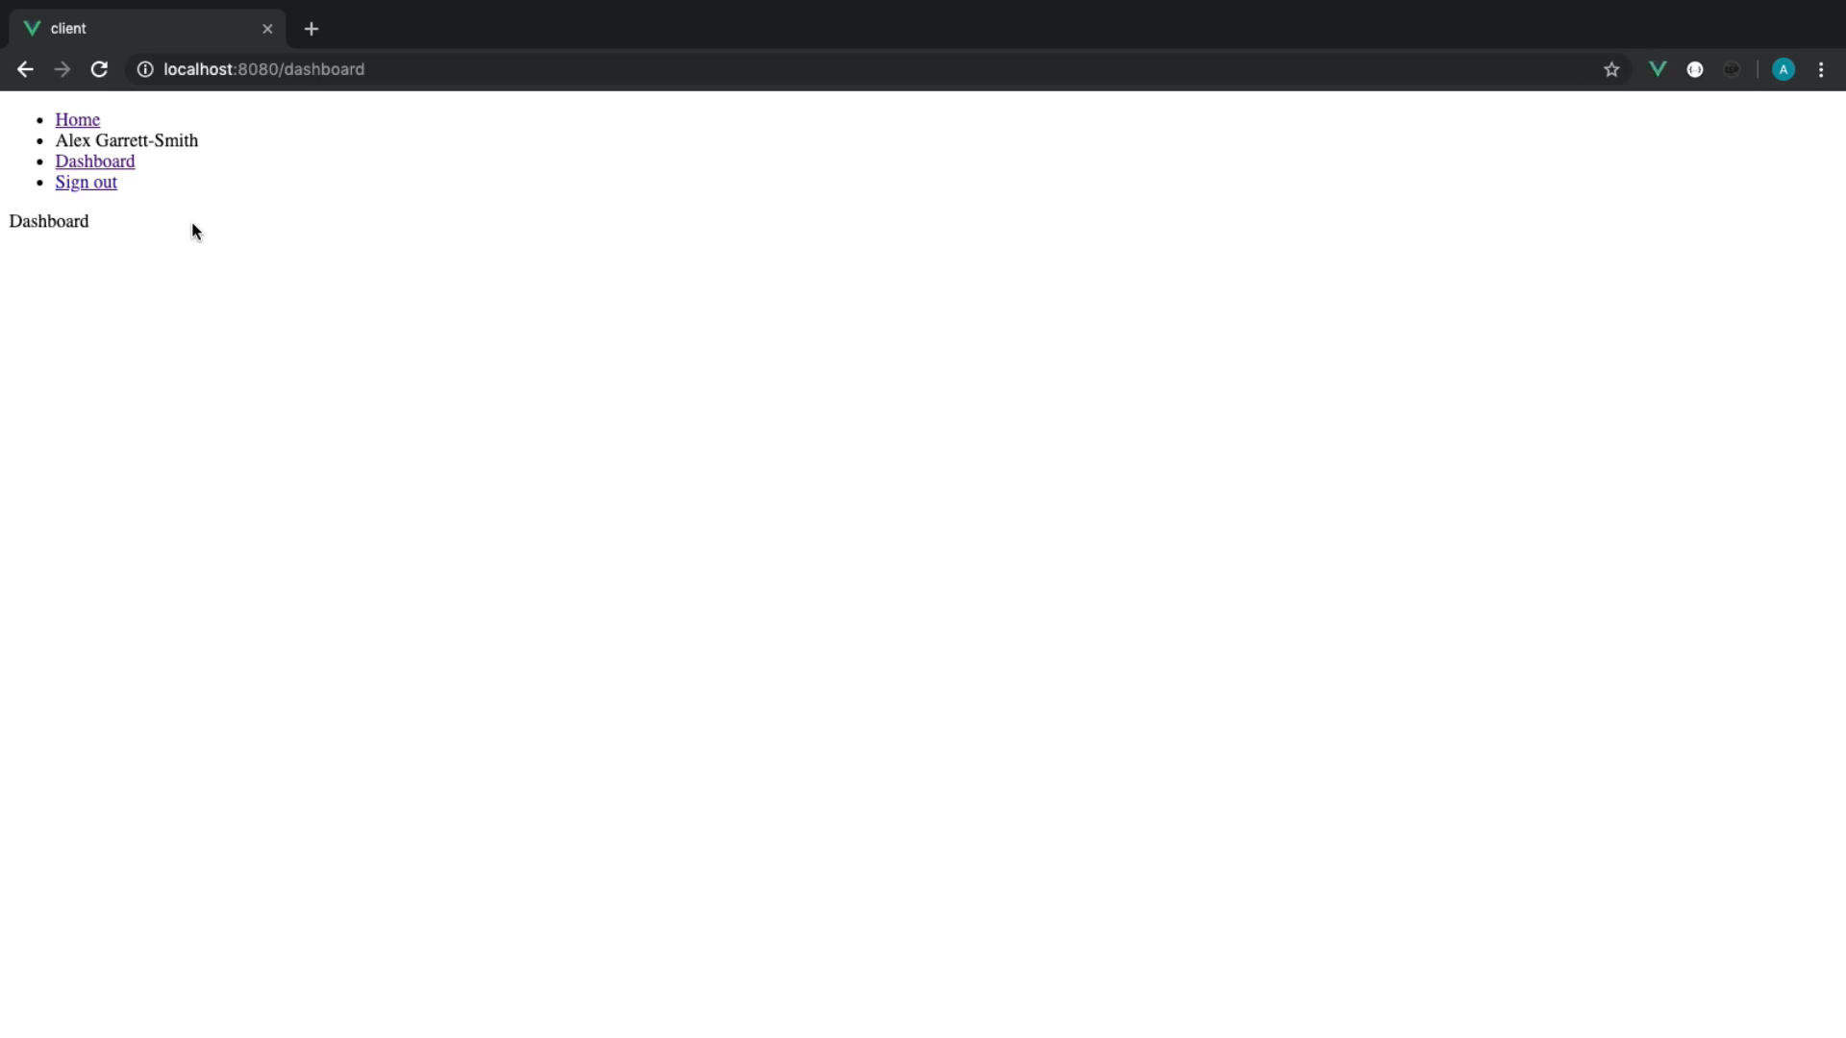
{"action": "mouse_move", "coordinate": [280, 260]}
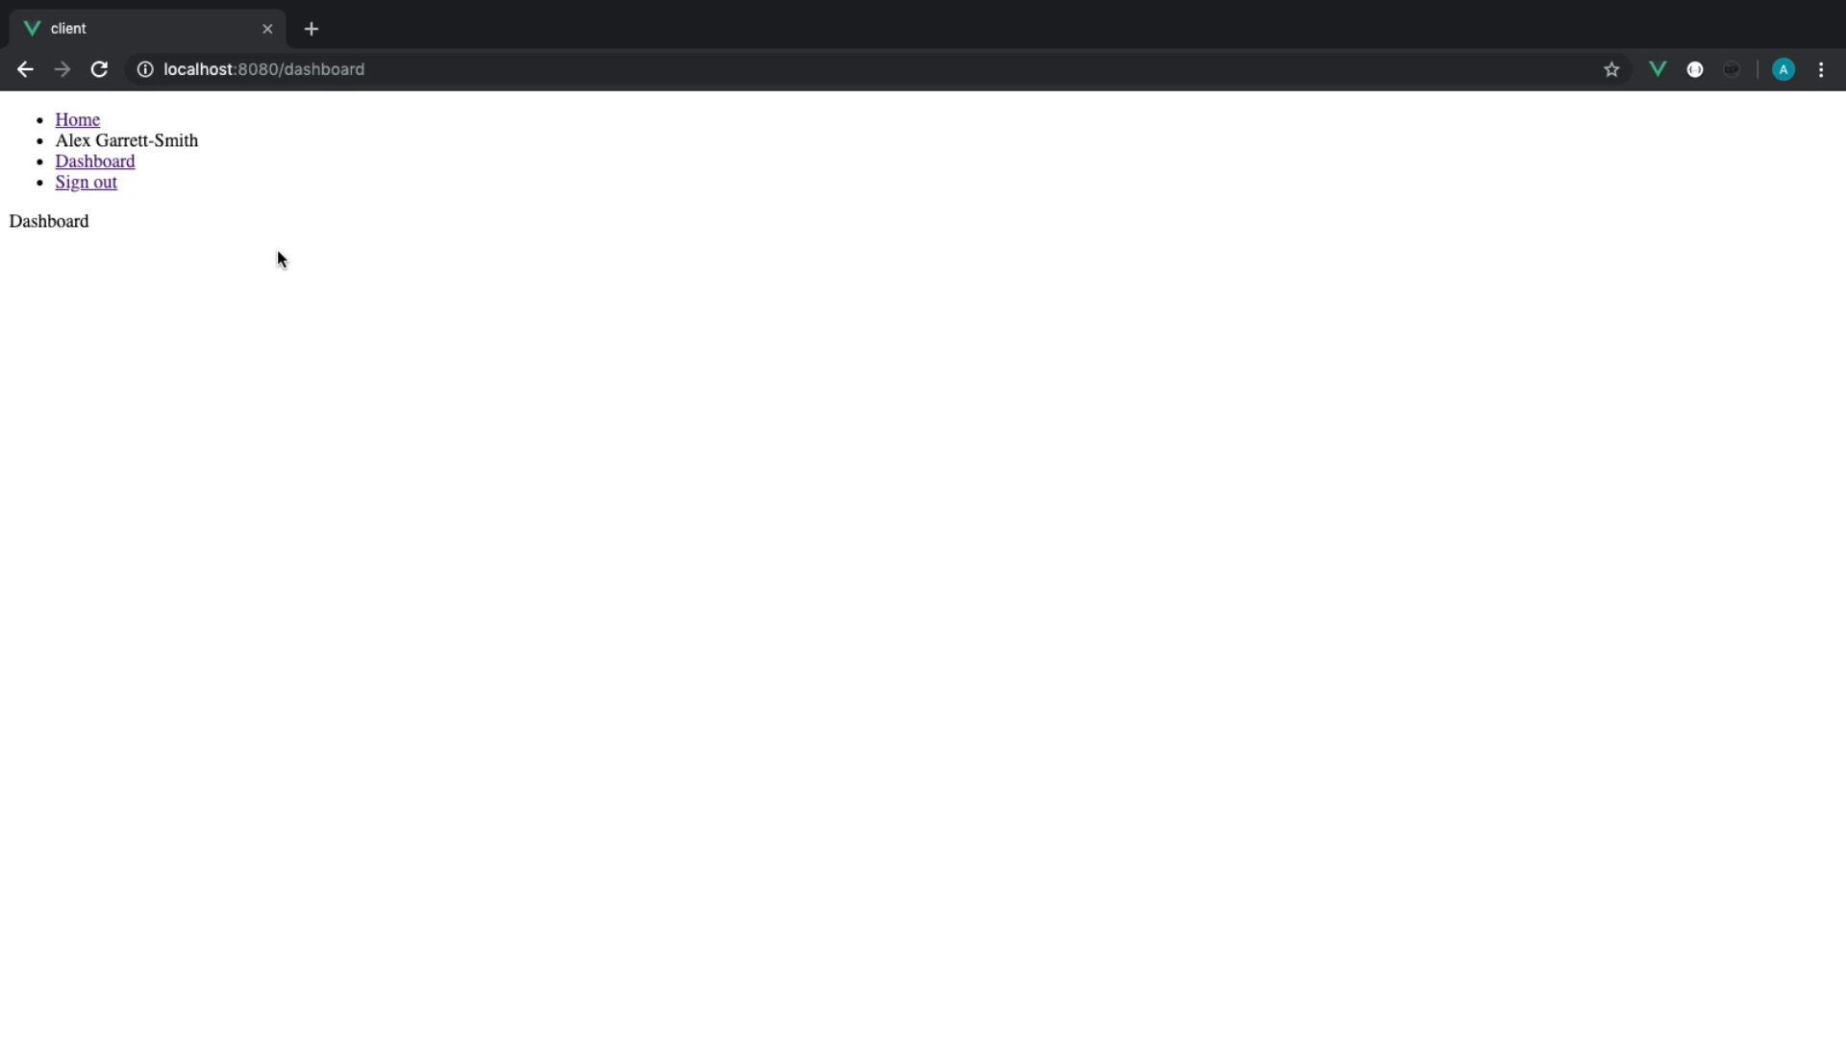
{"action": "mouse_move", "coordinate": [246, 181]}
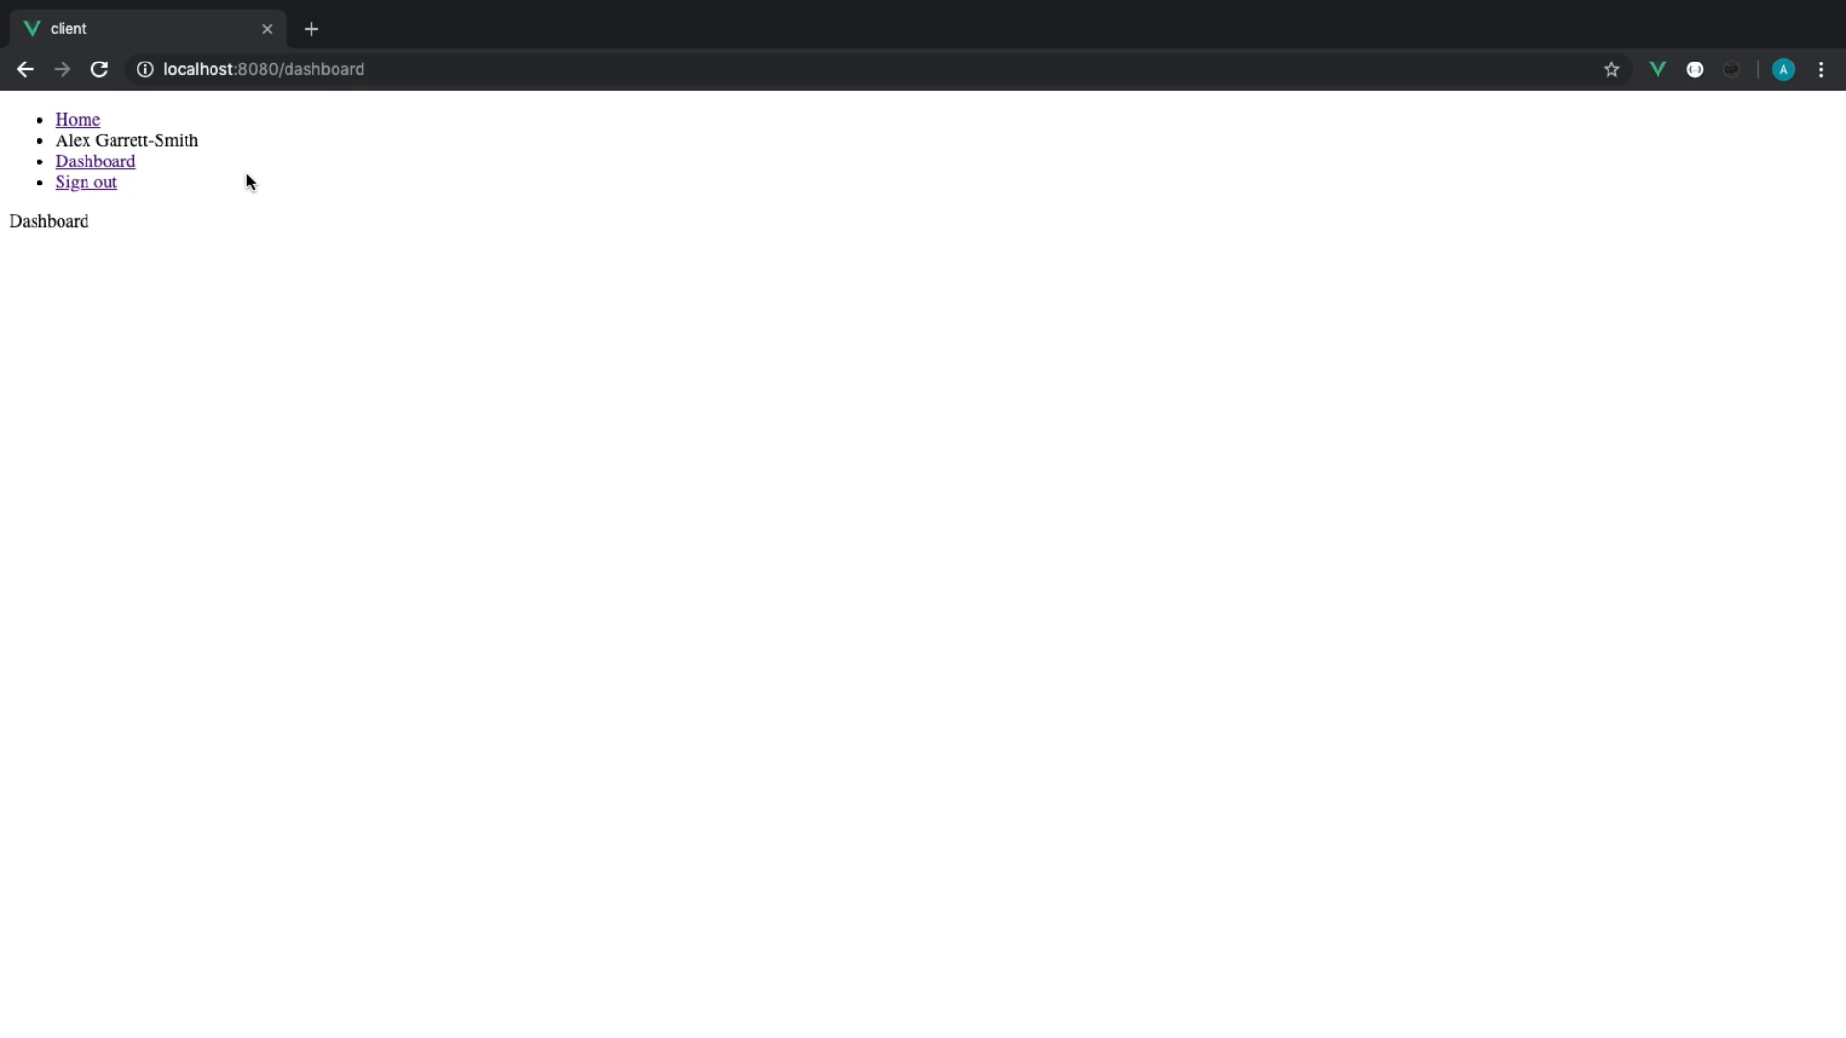
{"action": "mouse_move", "coordinate": [109, 189]}
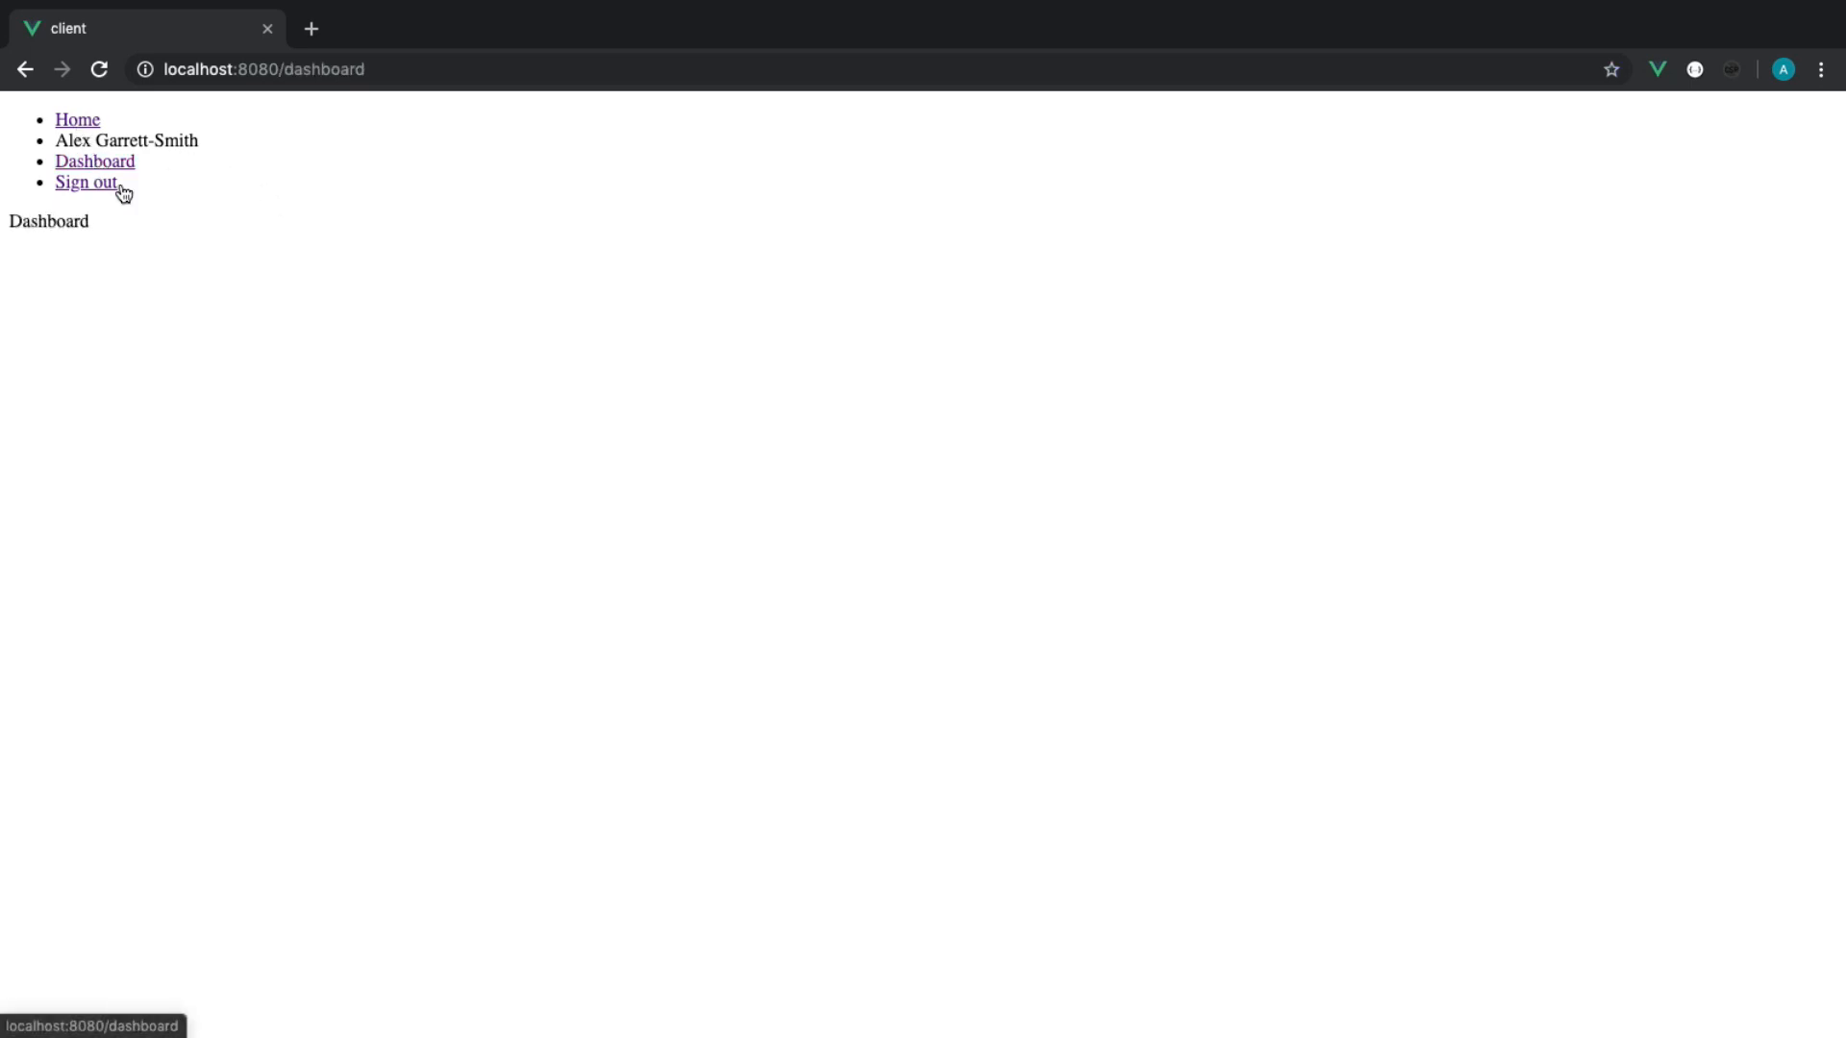
{"action": "mouse_move", "coordinate": [150, 243]}
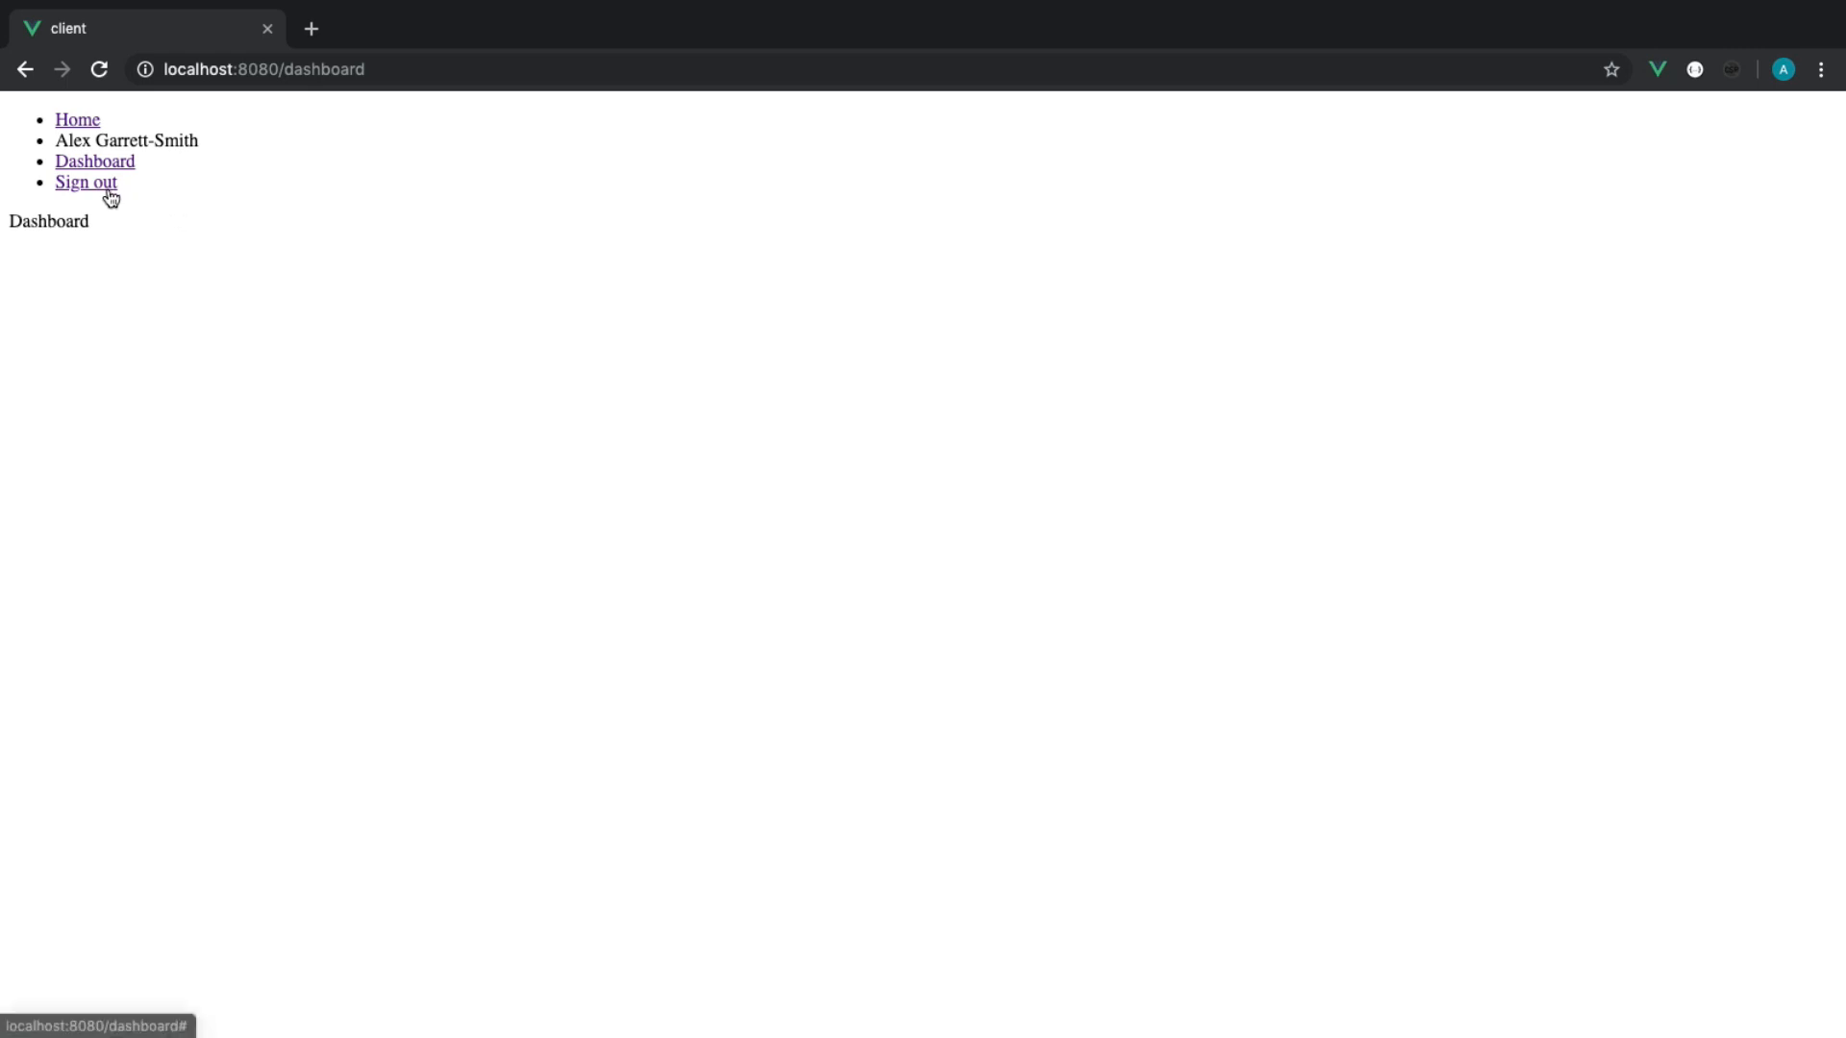
{"action": "left_click", "coordinate": [85, 183]}
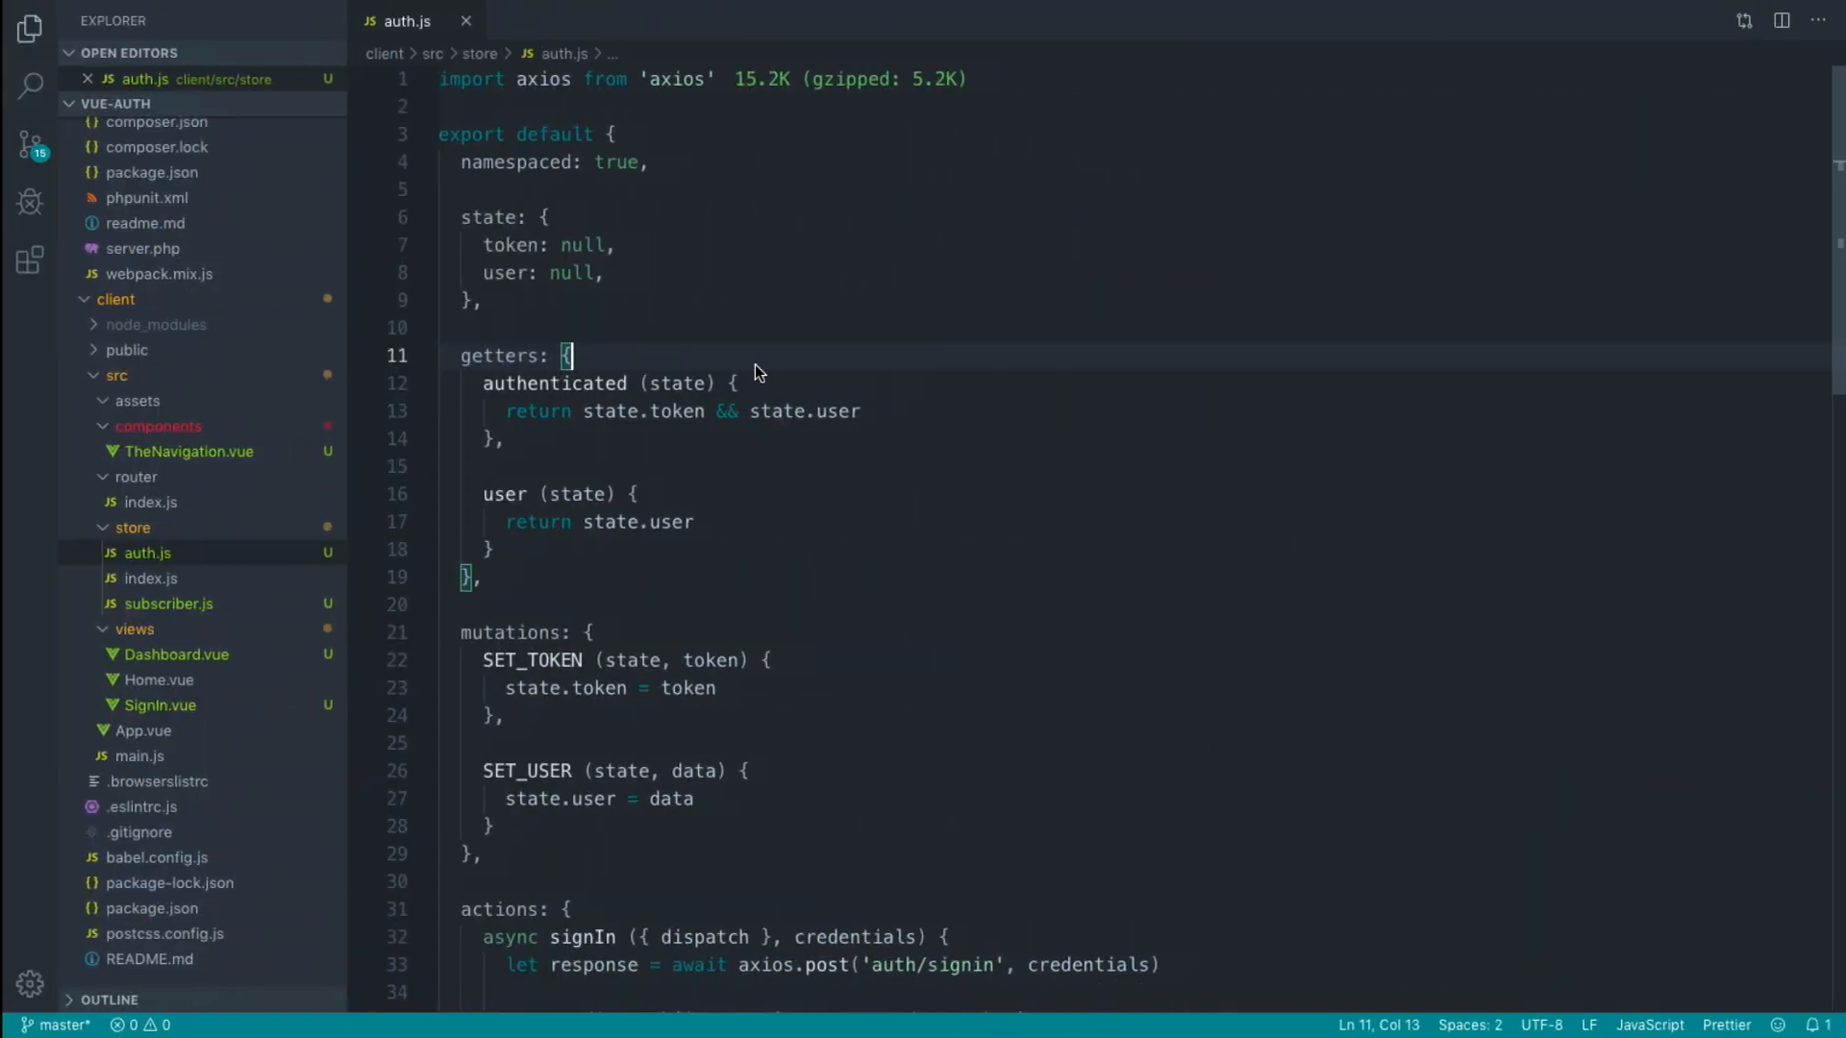
Step: Scroll through client/src/store/auth.js to view its getters, mutations and sign-in action
{"action": "scroll", "scroll_direction": "down", "scroll_amount": 3}
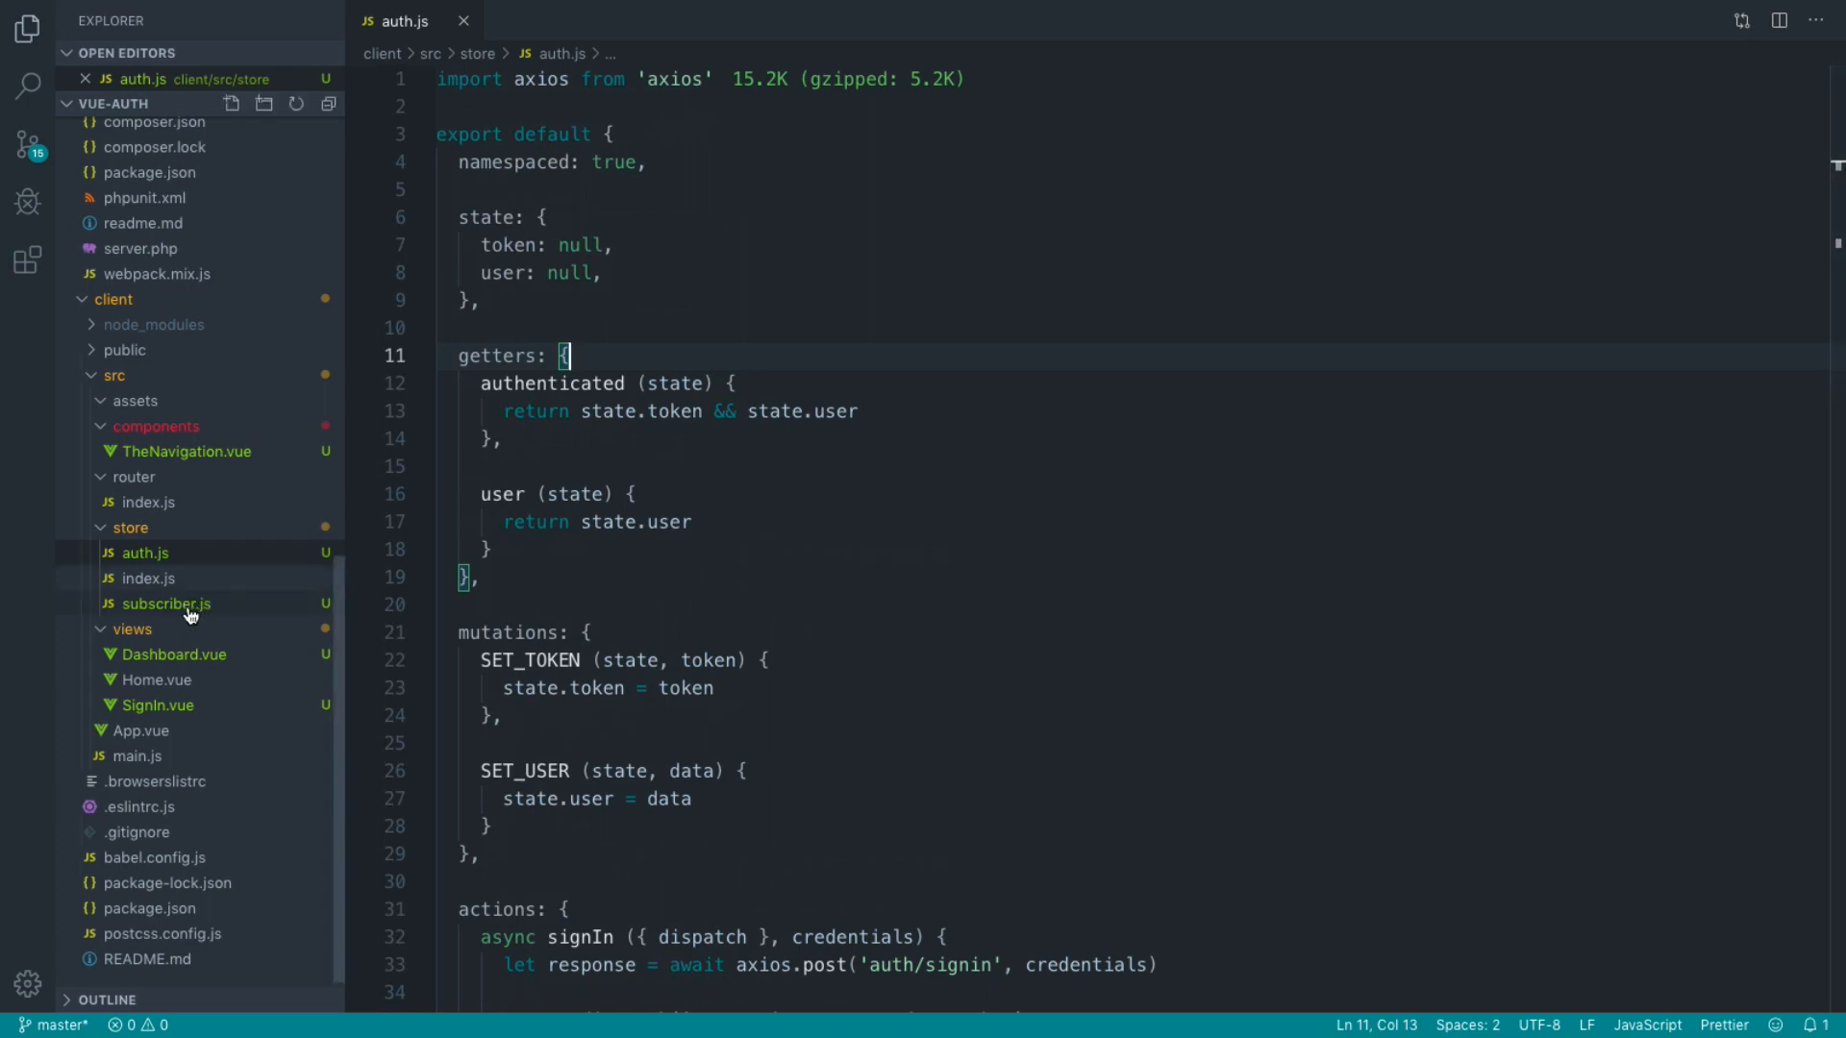
{"action": "mouse_move", "coordinate": [190, 607]}
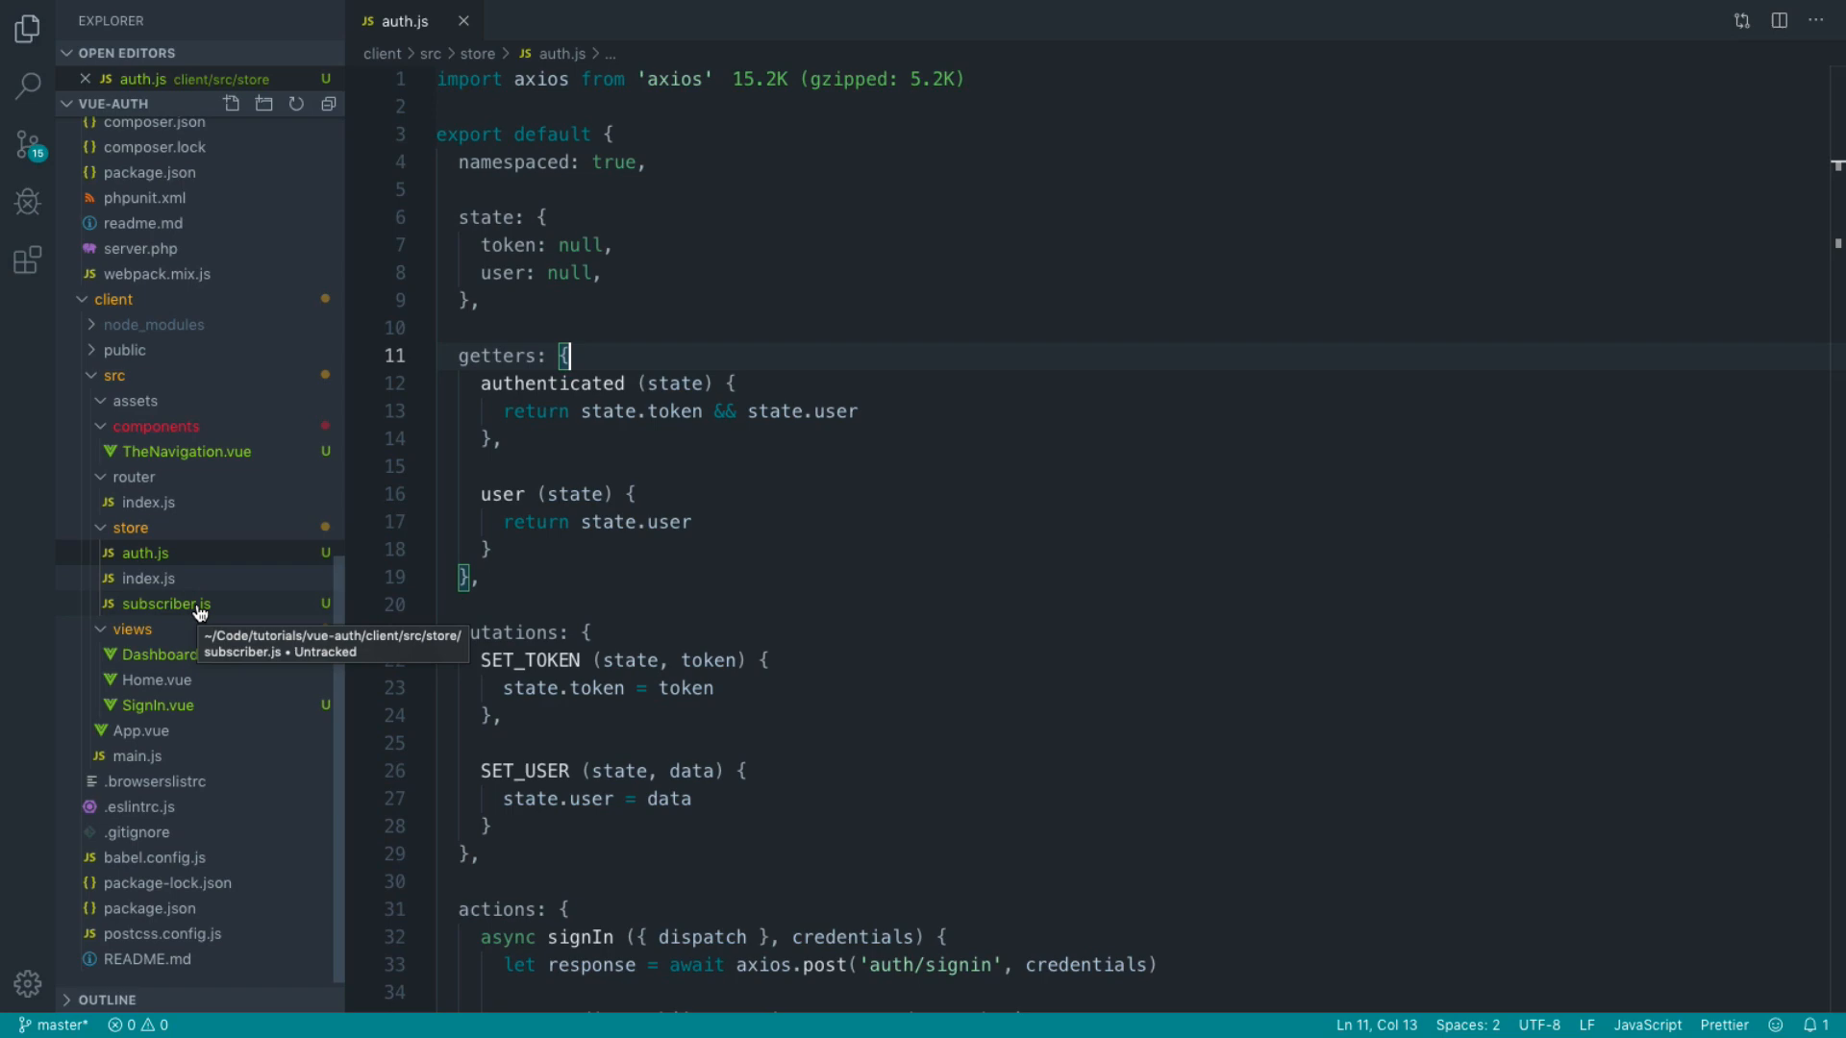